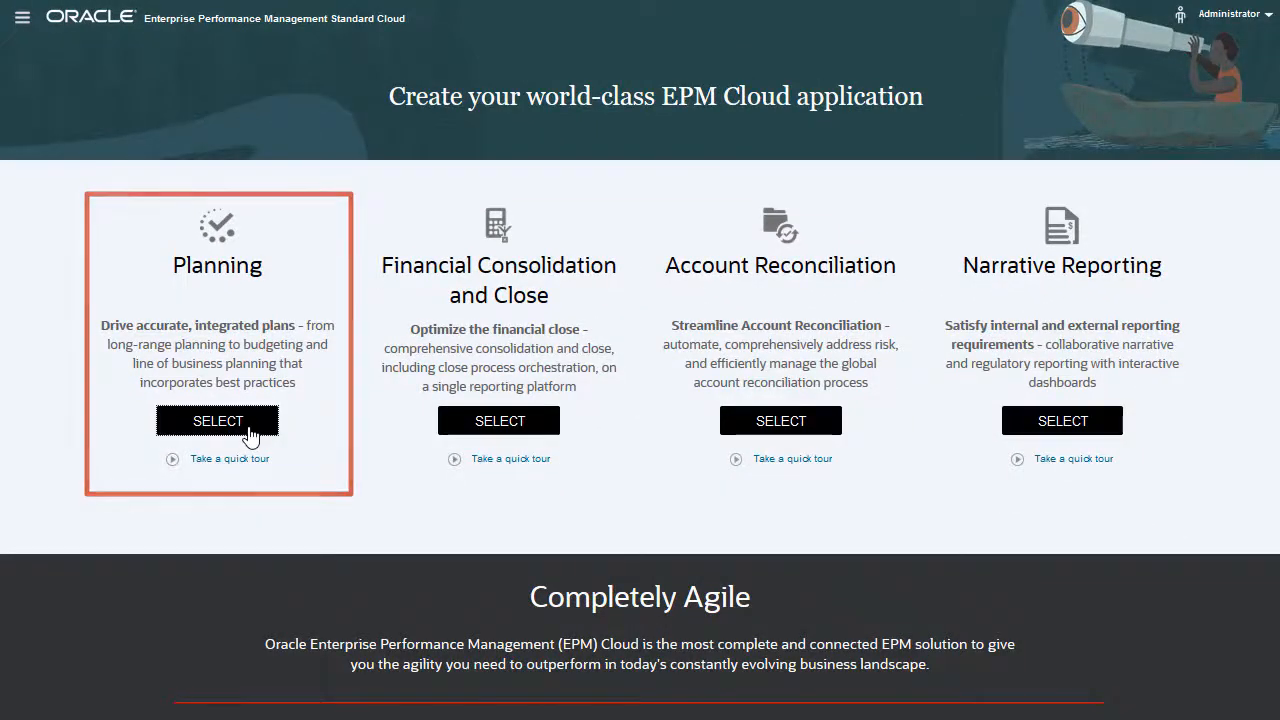
# Choose Planning as the EPM Standard Cloud application type.
pyautogui.click(217, 420)
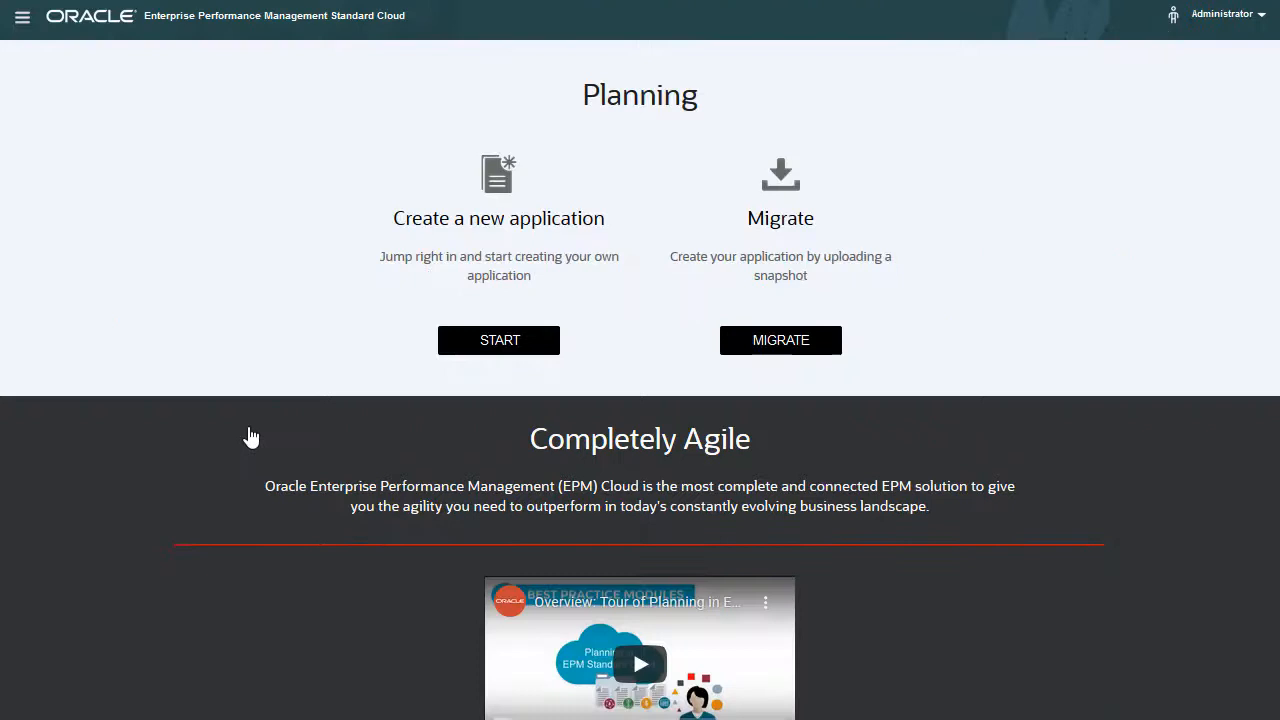
pyautogui.moveTo(498, 255)
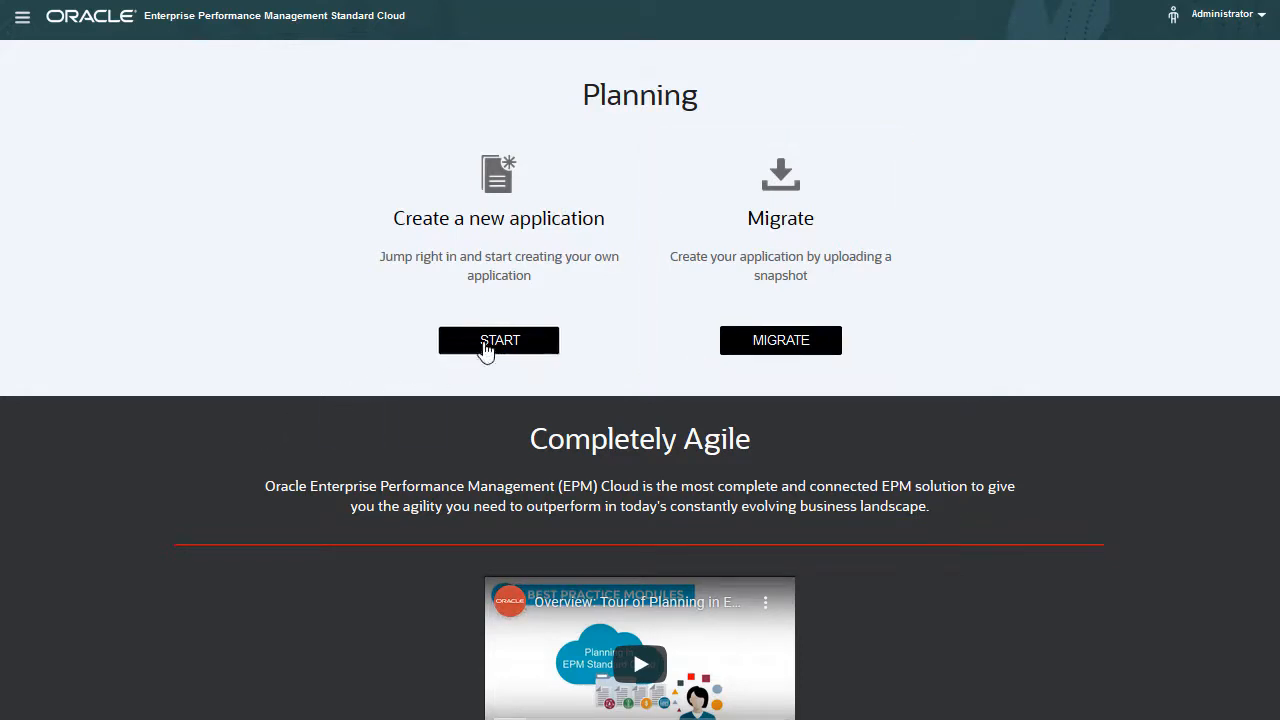
# Start a new application named RevExp described 'Revenue and Expense Planning' and reach Details.
pyautogui.click(498, 340)
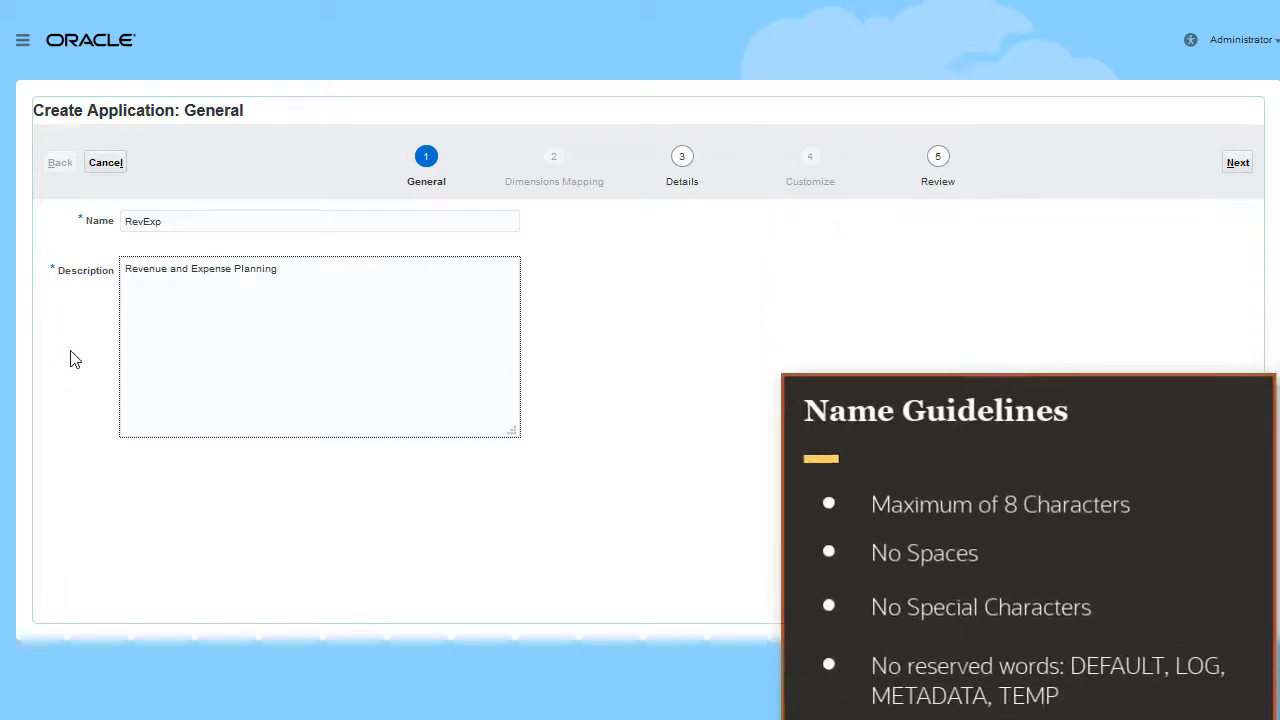
pyautogui.click(1237, 162)
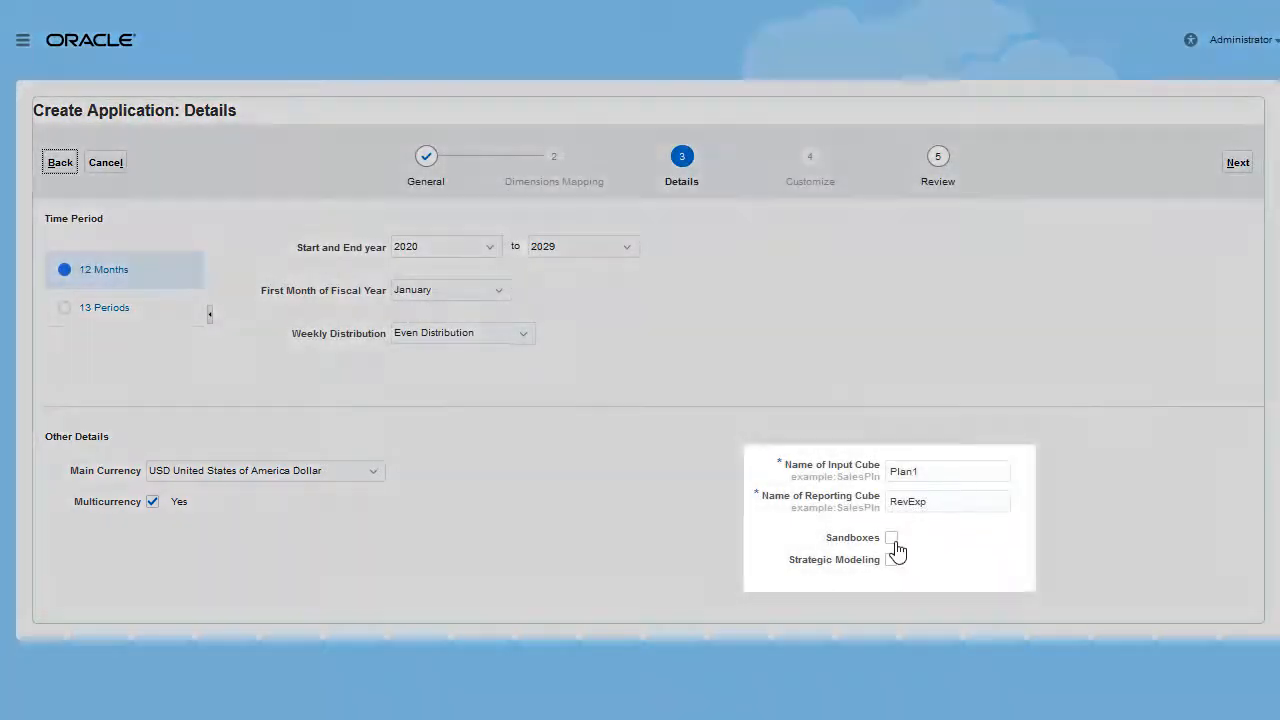
# Enable Sandboxes and Strategic Modeling for RevExp and continue to Review.
pyautogui.click(891, 537)
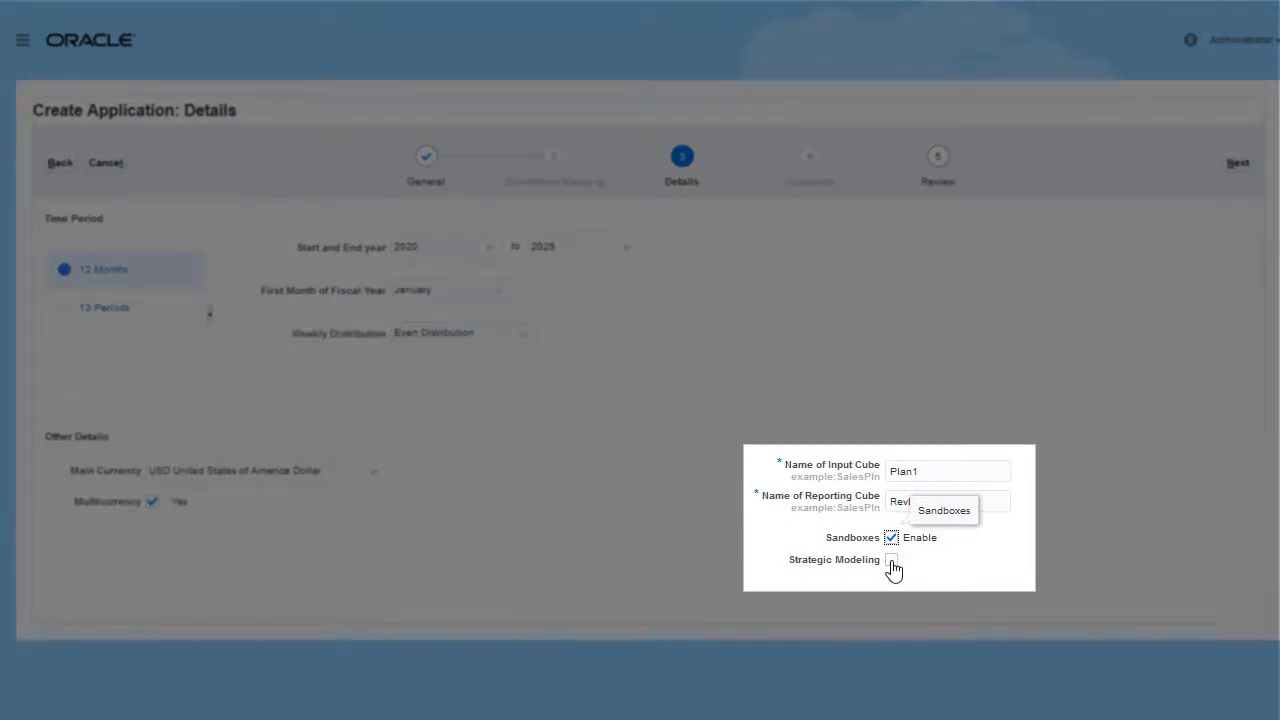
pyautogui.click(891, 559)
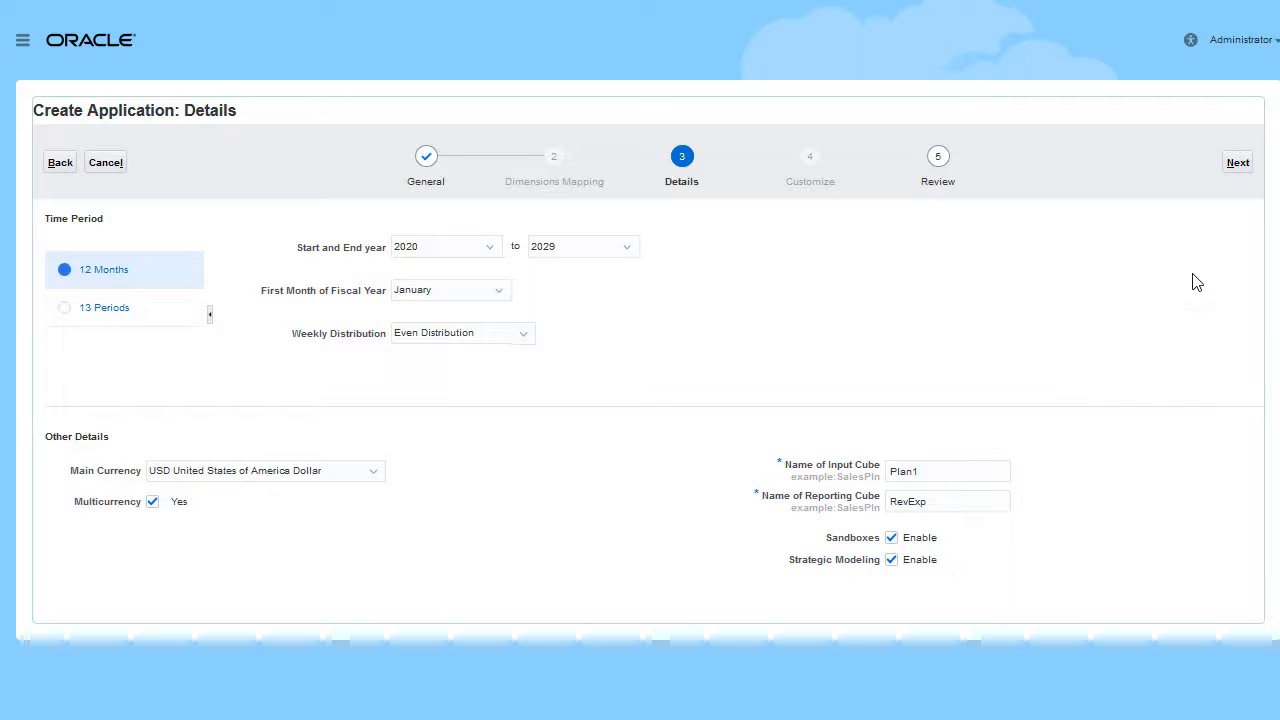
pyautogui.click(1237, 162)
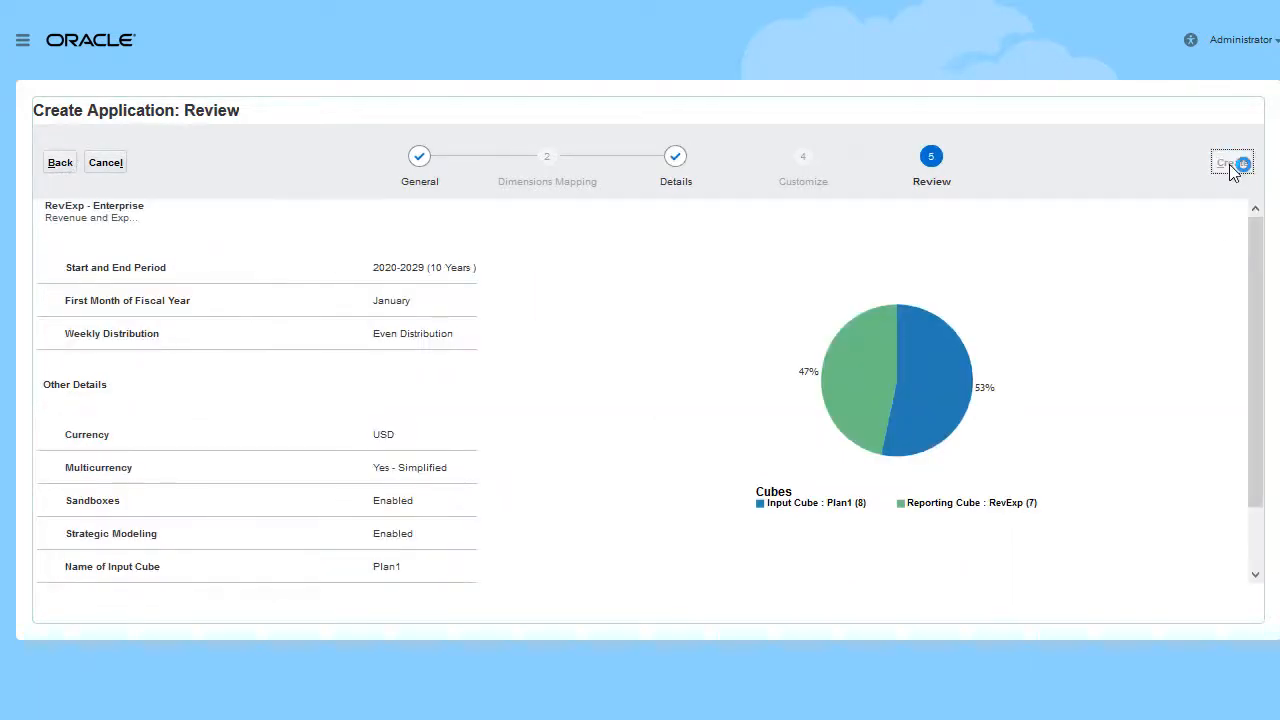
# Create the RevExp application and go to its module configuration.
pyautogui.click(1232, 162)
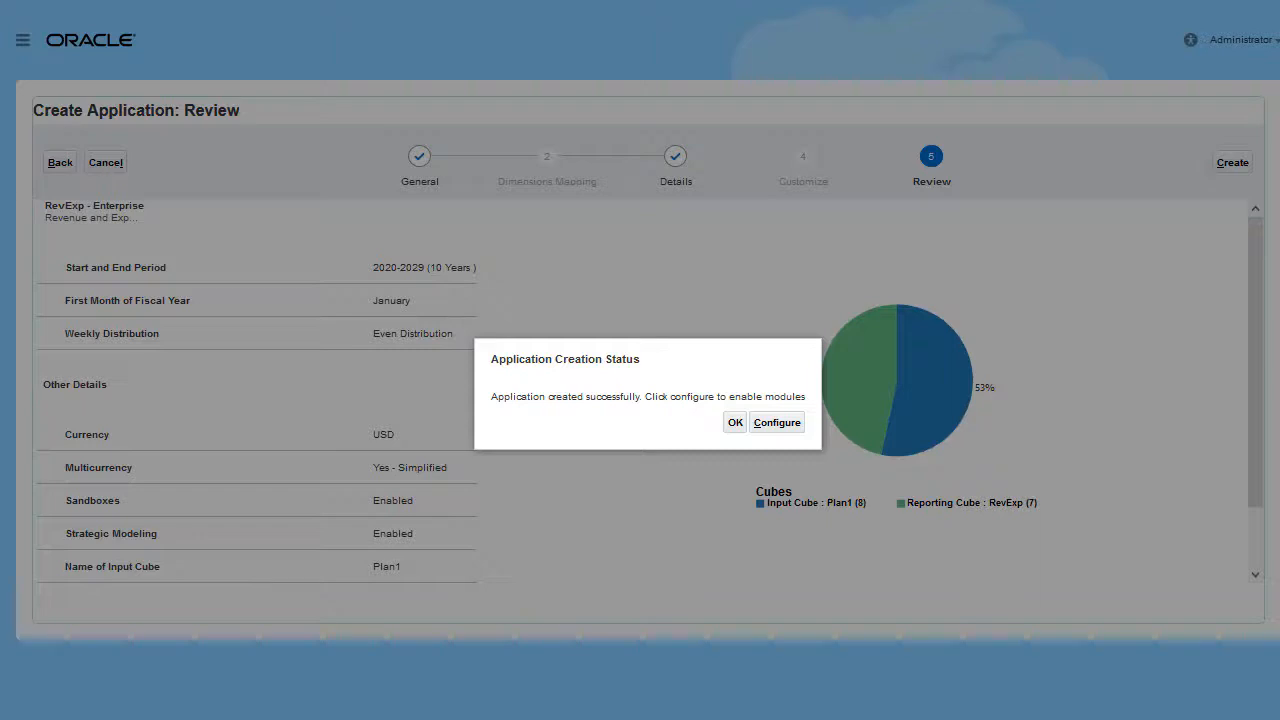
pyautogui.moveTo(793, 453)
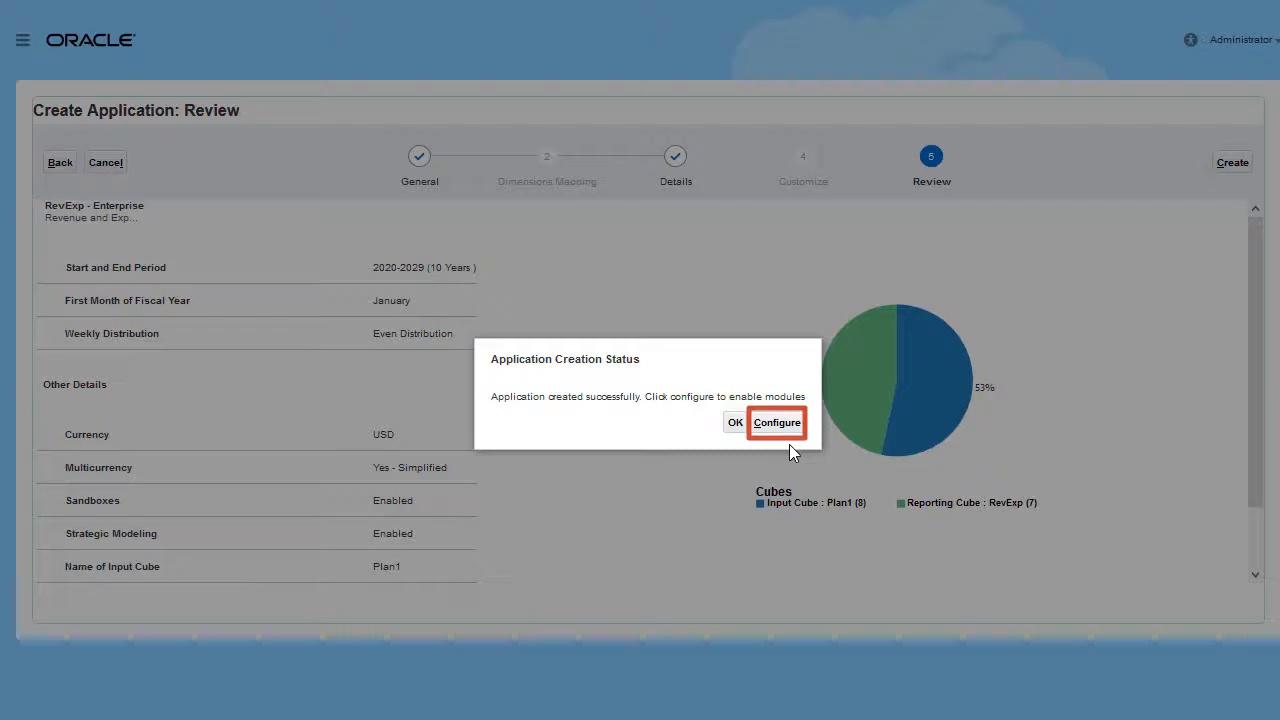
pyautogui.click(776, 422)
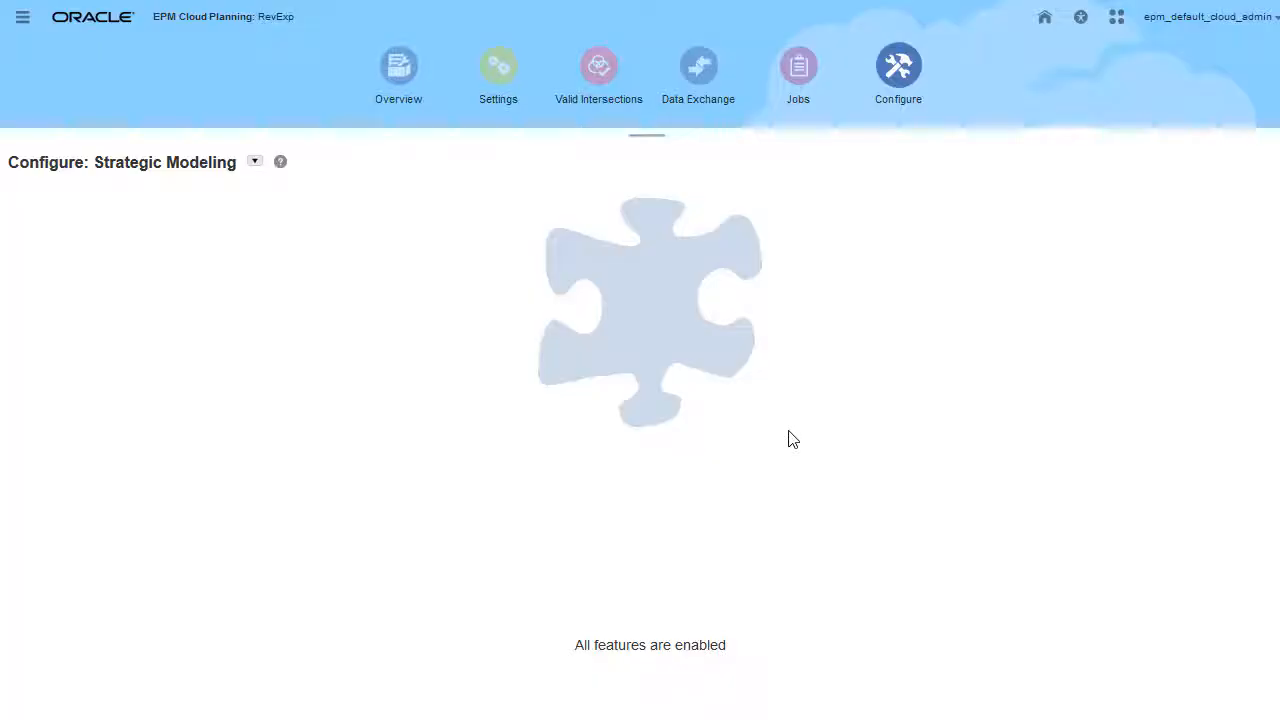
# View the Financials feature settings, then return to the EPM Enterprise Cloud landing page.
pyautogui.click(254, 161)
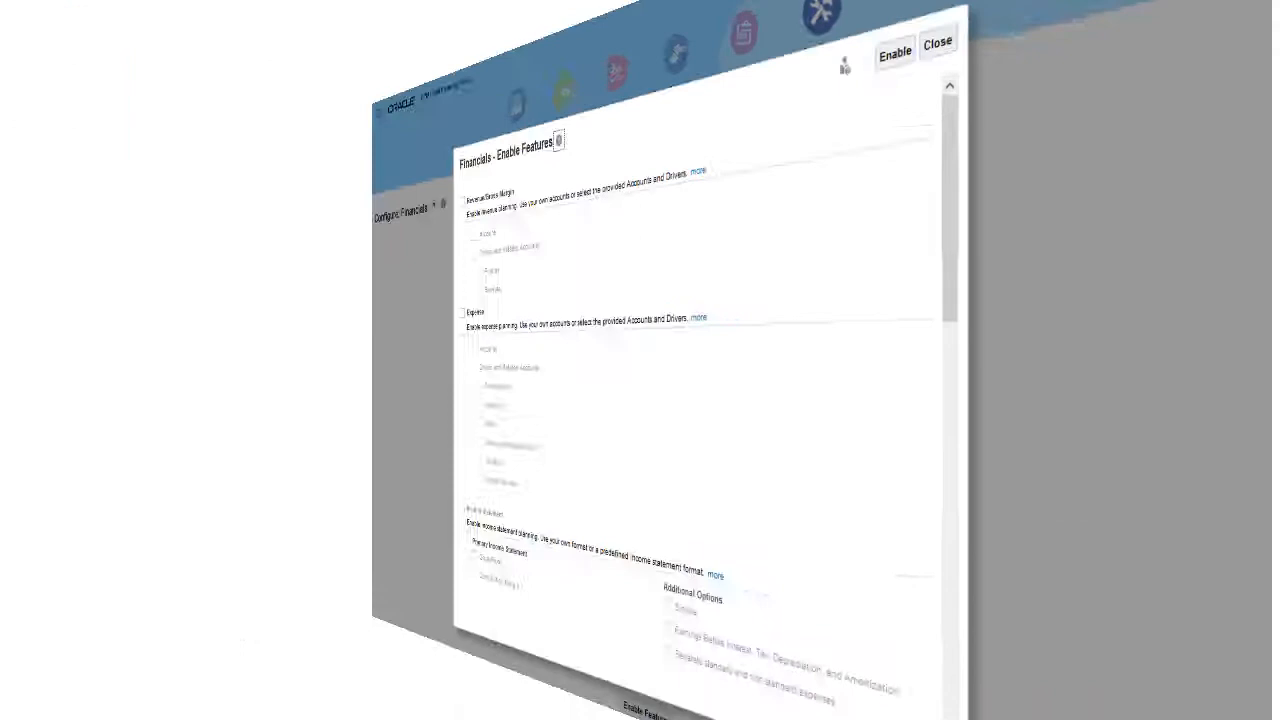
pyautogui.click(936, 43)
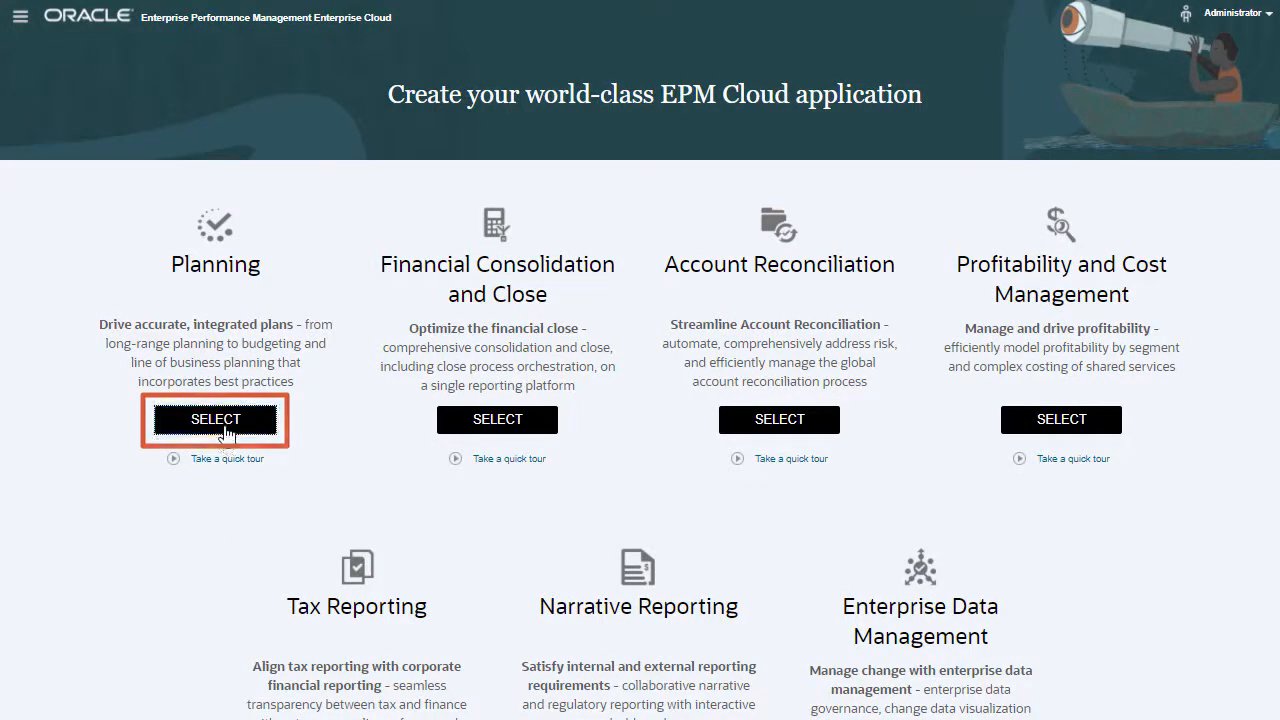
# Choose Planning on the Enterprise Cloud landing page.
pyautogui.click(215, 419)
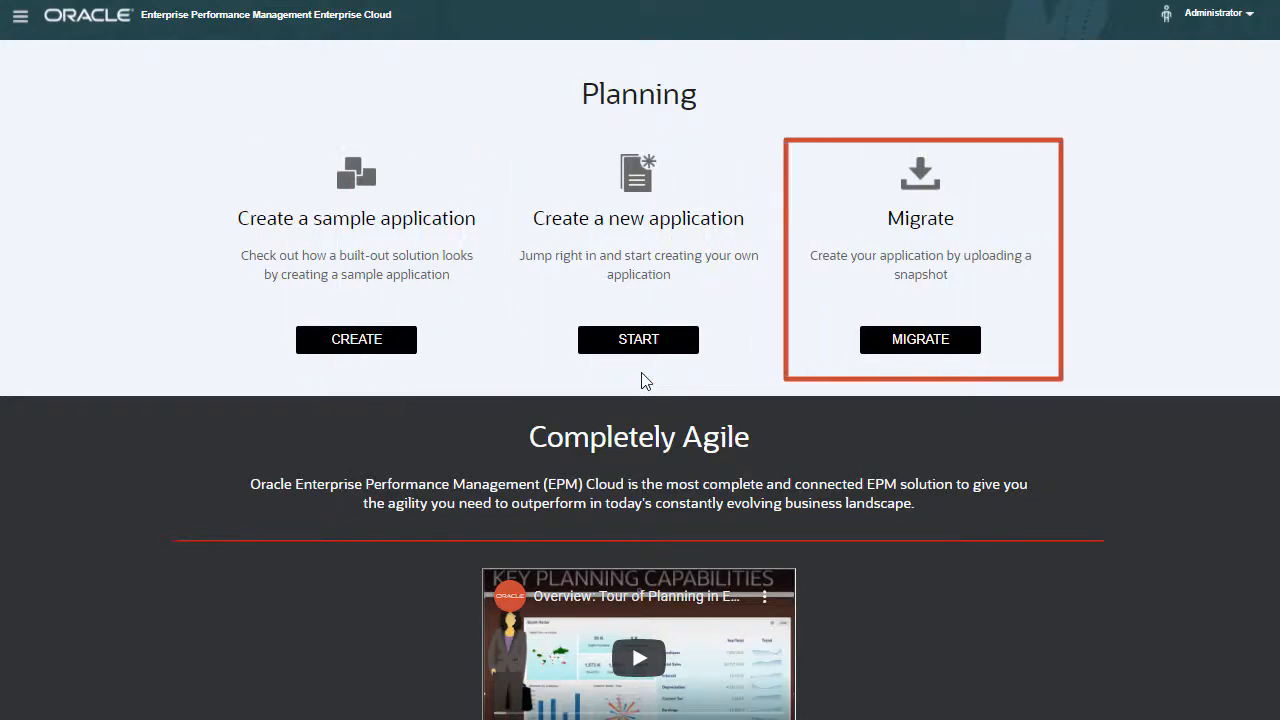
pyautogui.moveTo(645, 380)
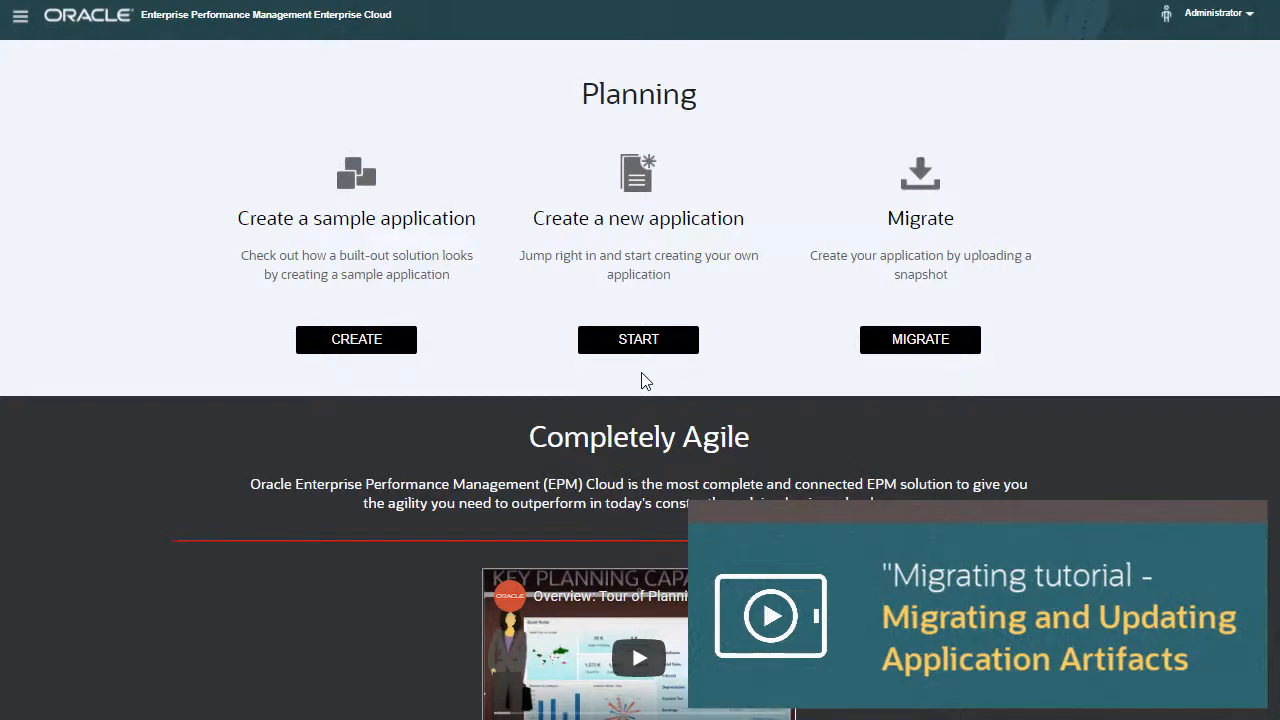
pyautogui.click(638, 339)
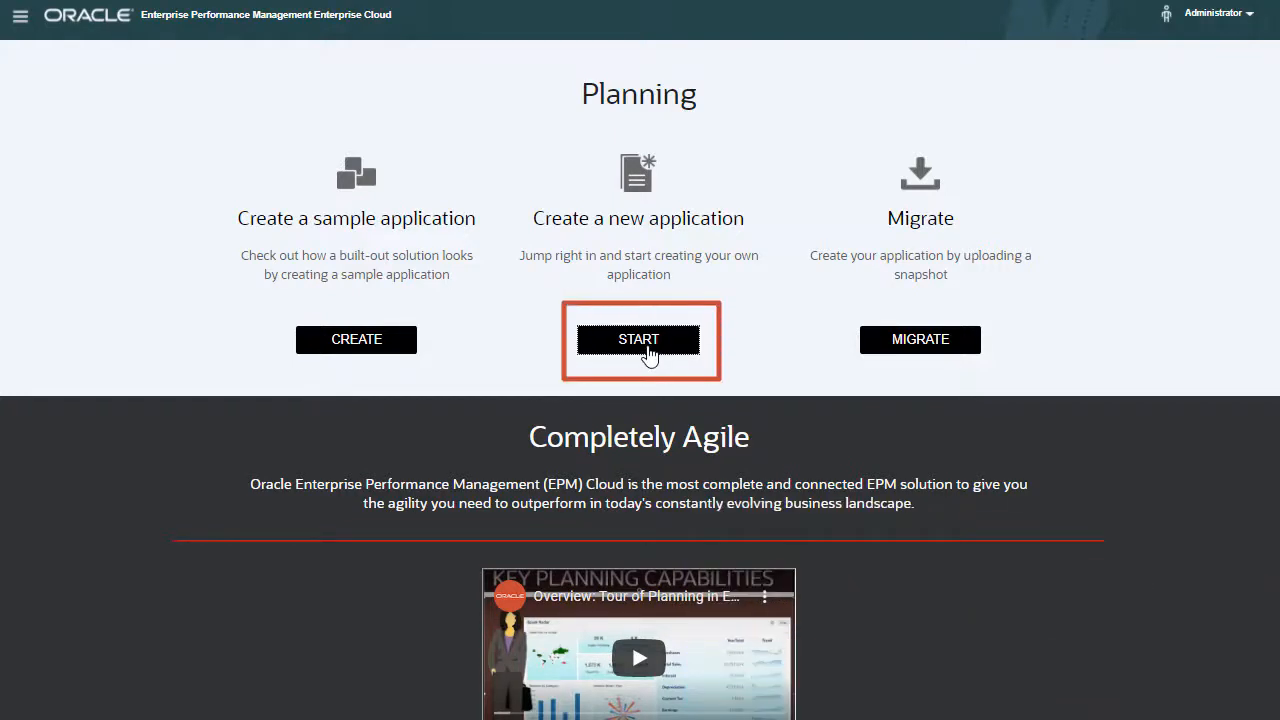
# Start a custom application named Vision described 'Vision Planning' and continue to Customize.
pyautogui.click(638, 339)
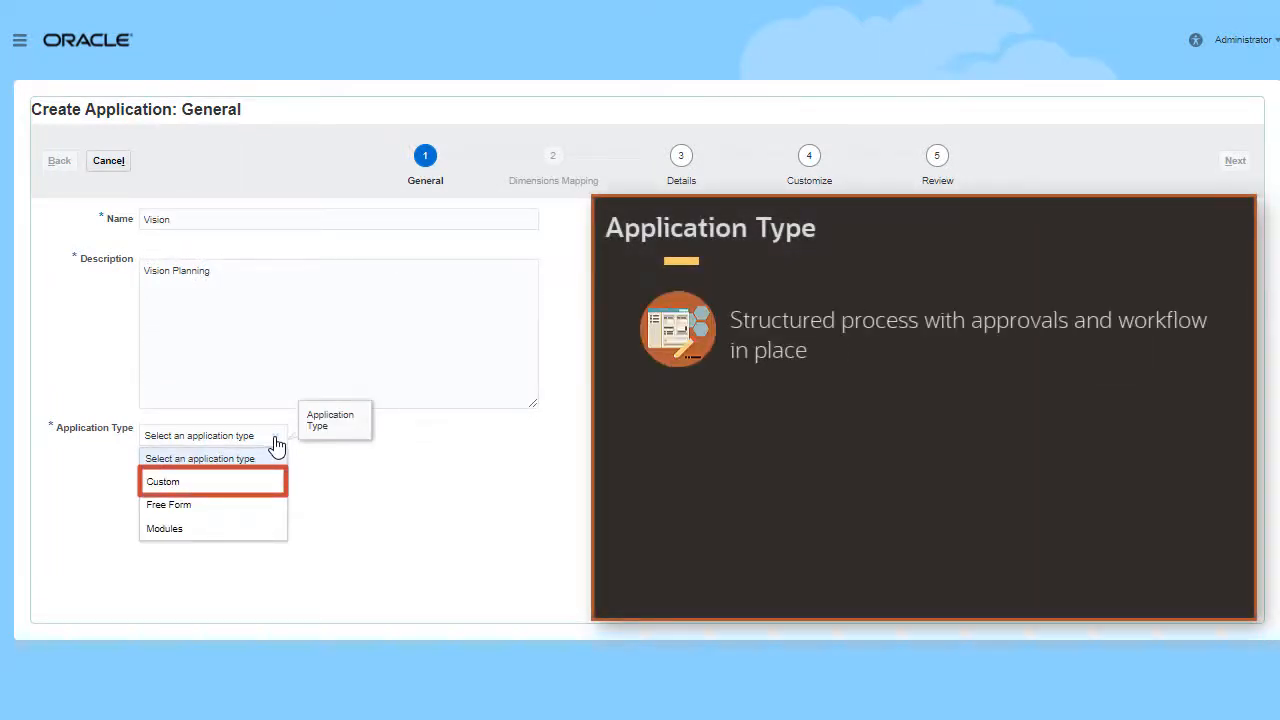
pyautogui.moveTo(168, 504)
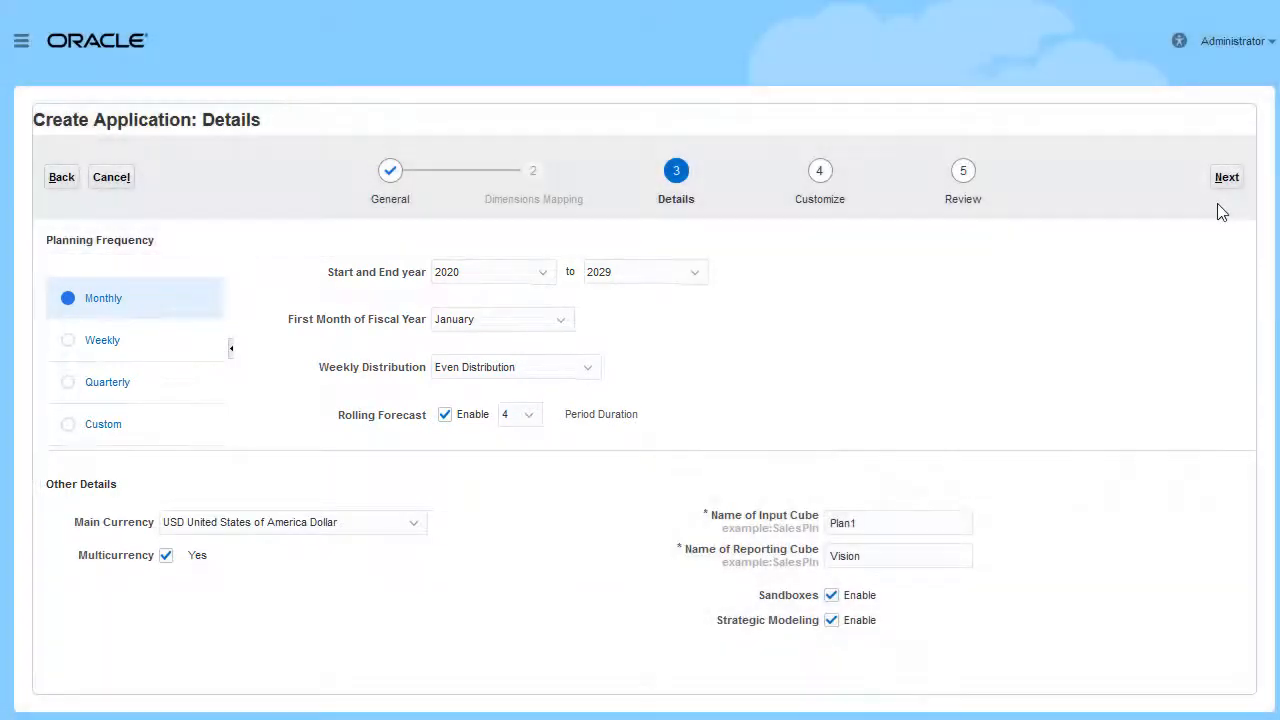
pyautogui.click(1226, 177)
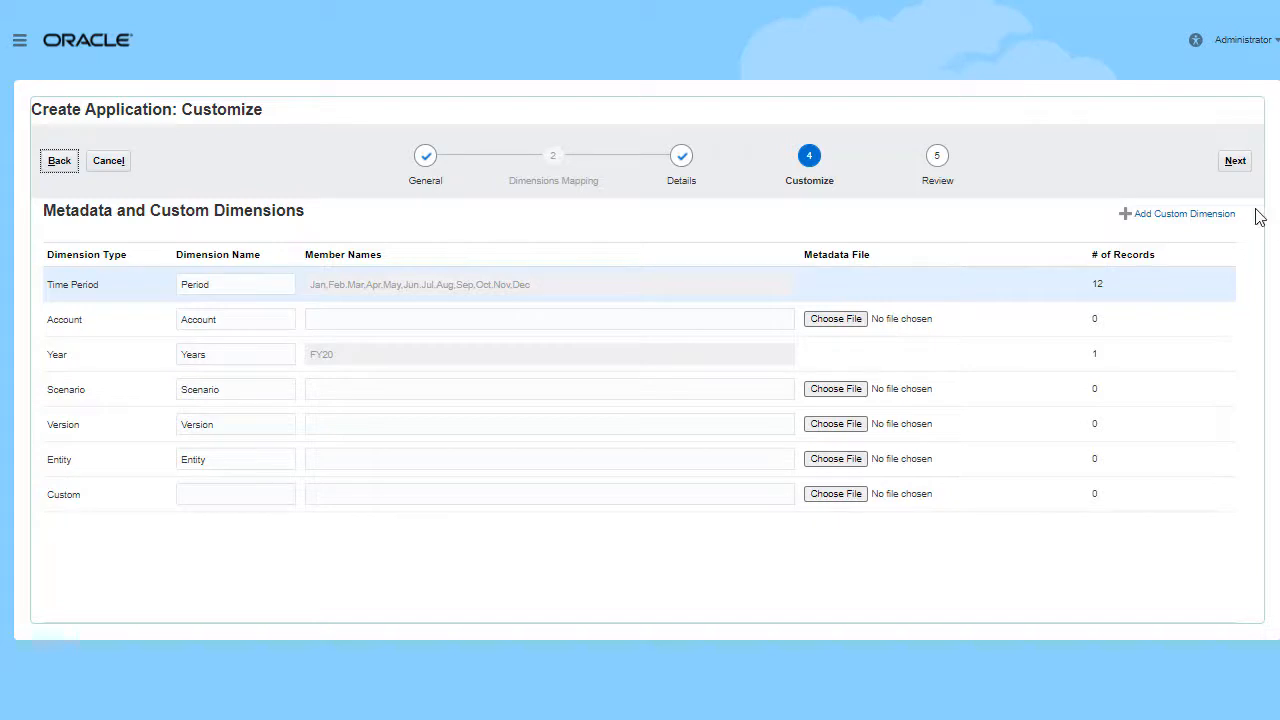
pyautogui.moveTo(1238, 196)
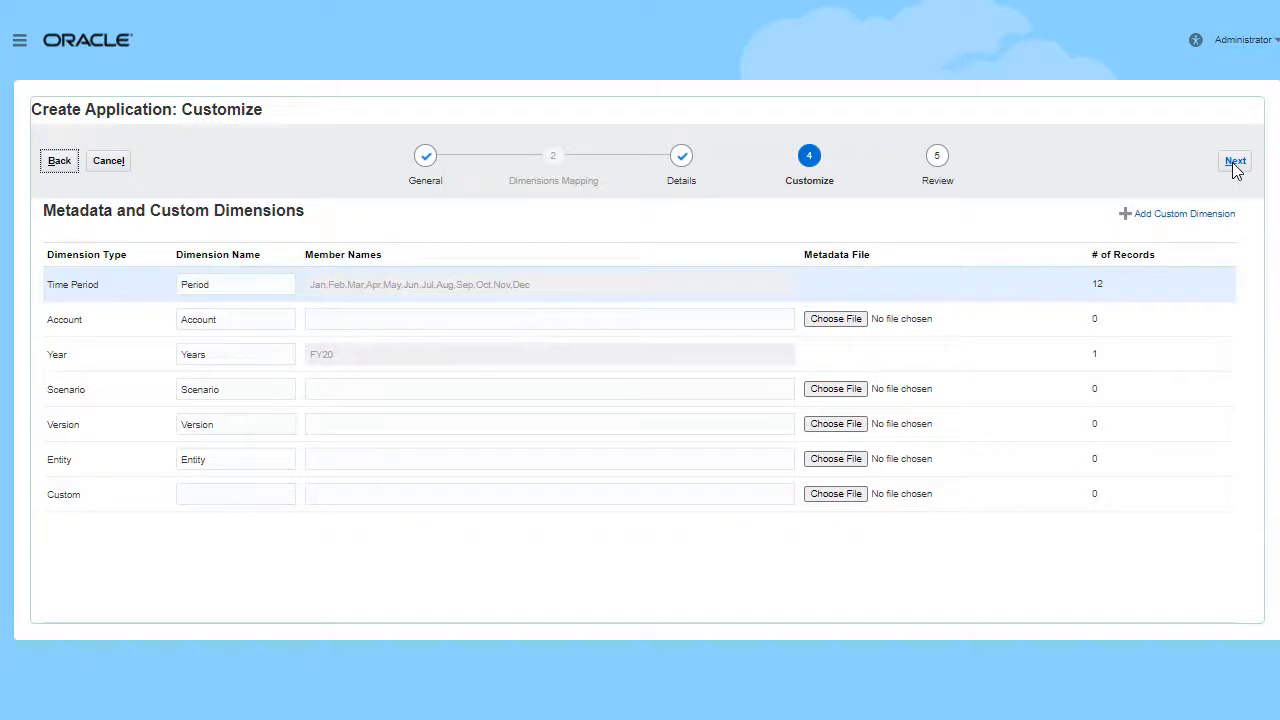
# Review and create the Vision application, acknowledging the success message.
pyautogui.click(1235, 161)
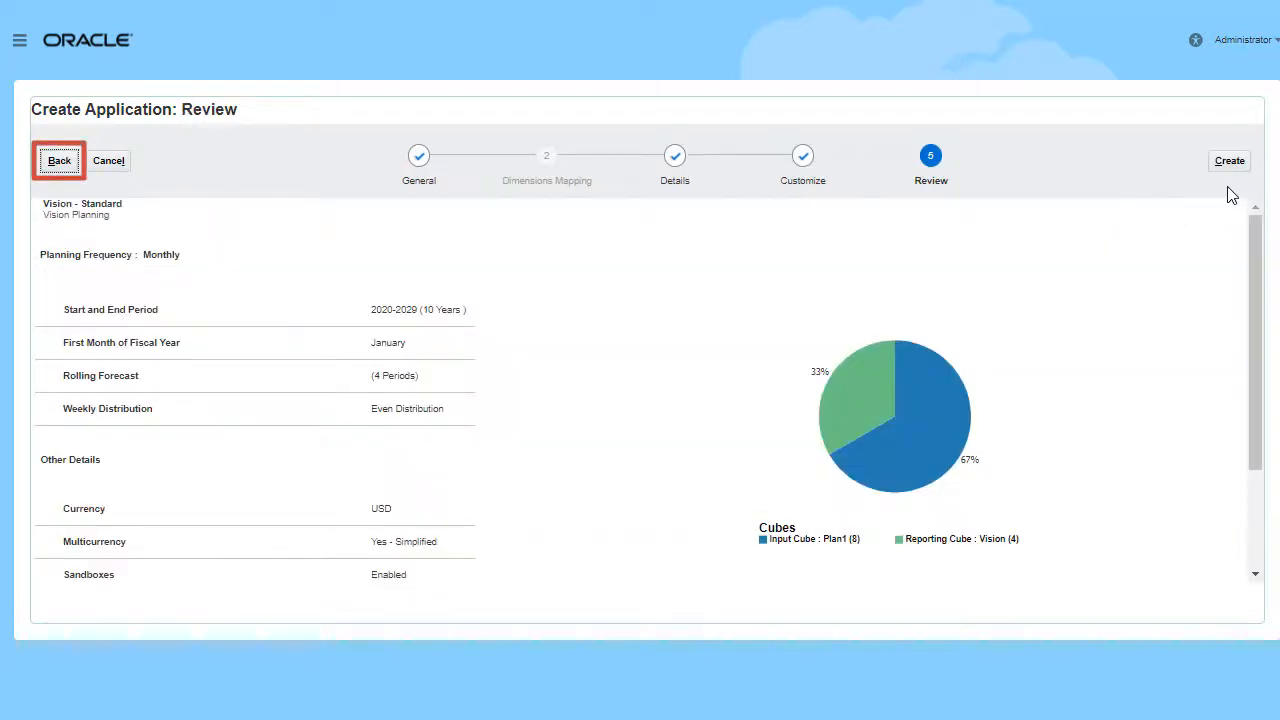
pyautogui.moveTo(1229, 160)
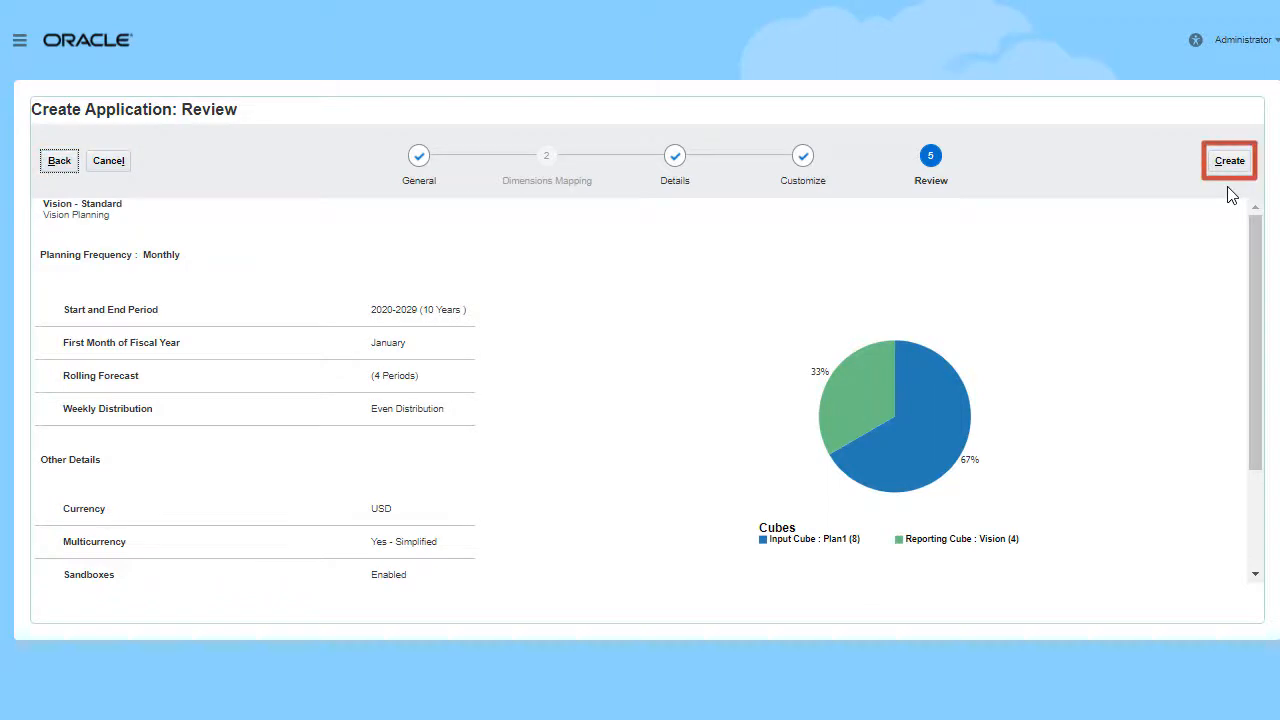
pyautogui.moveTo(1229, 161)
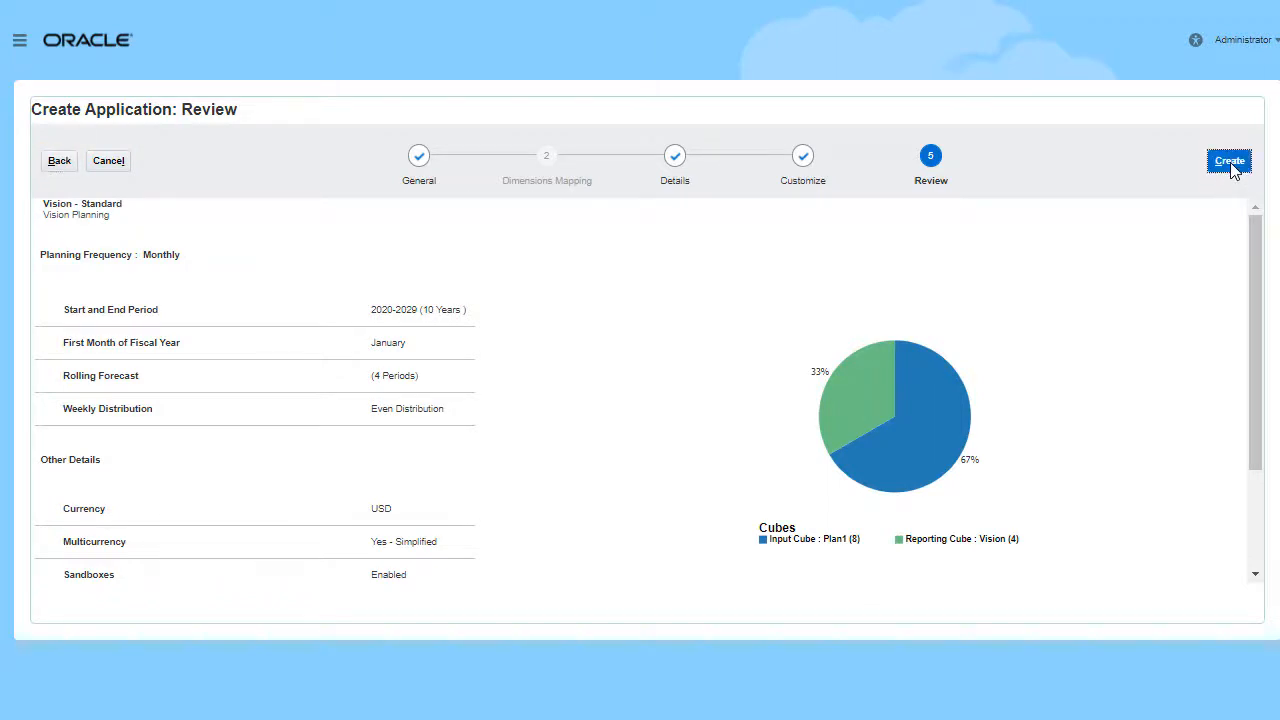
pyautogui.click(1228, 161)
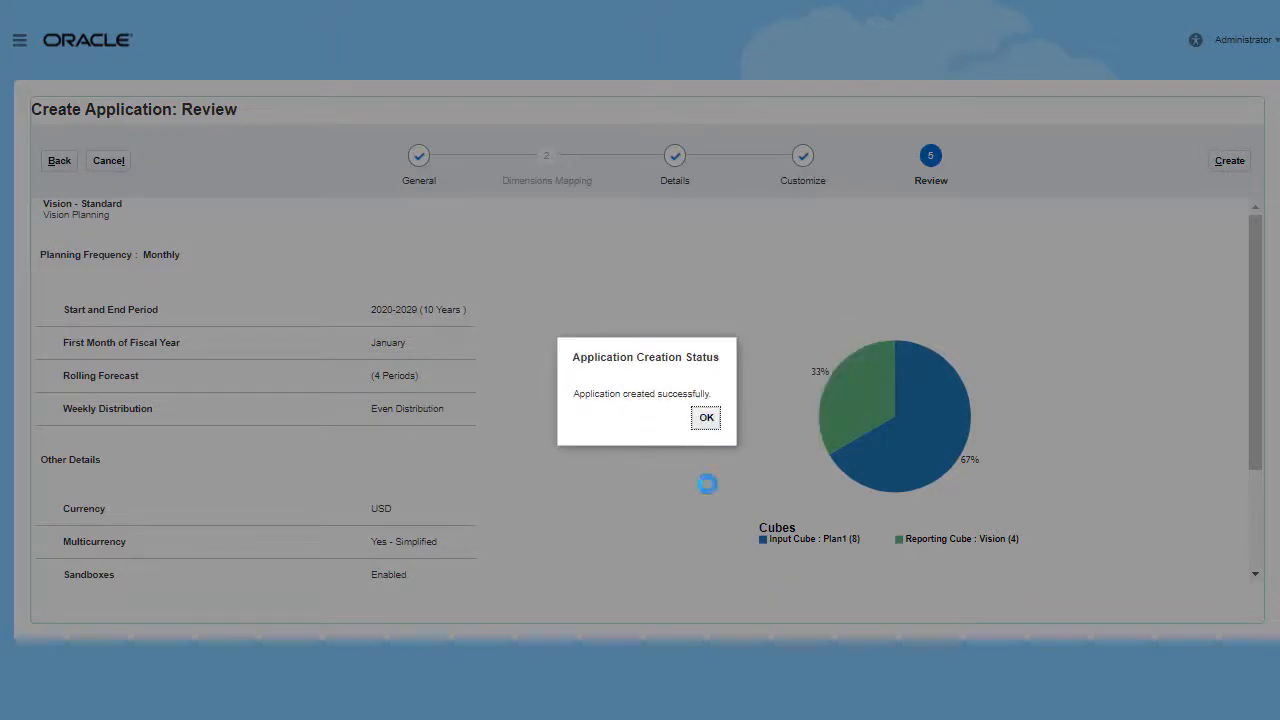
pyautogui.click(705, 417)
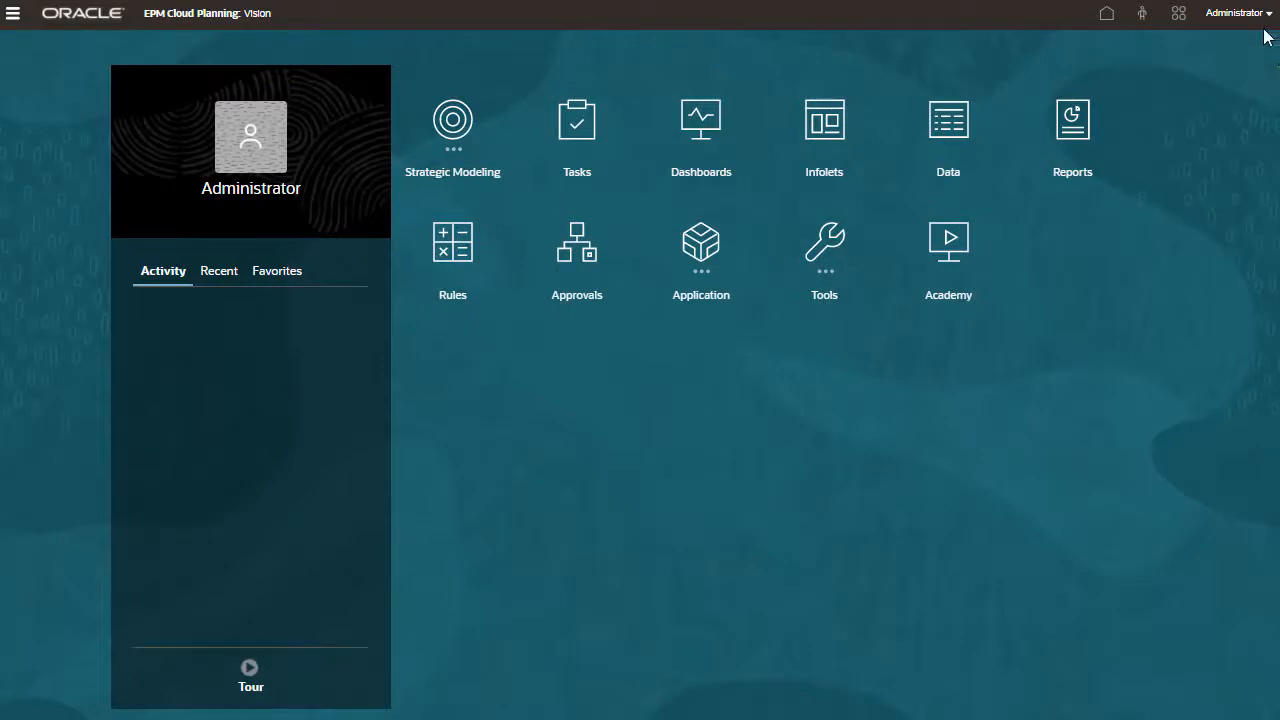
# Show the Administrator settings and actions list over the Vision home page.
pyautogui.click(1237, 12)
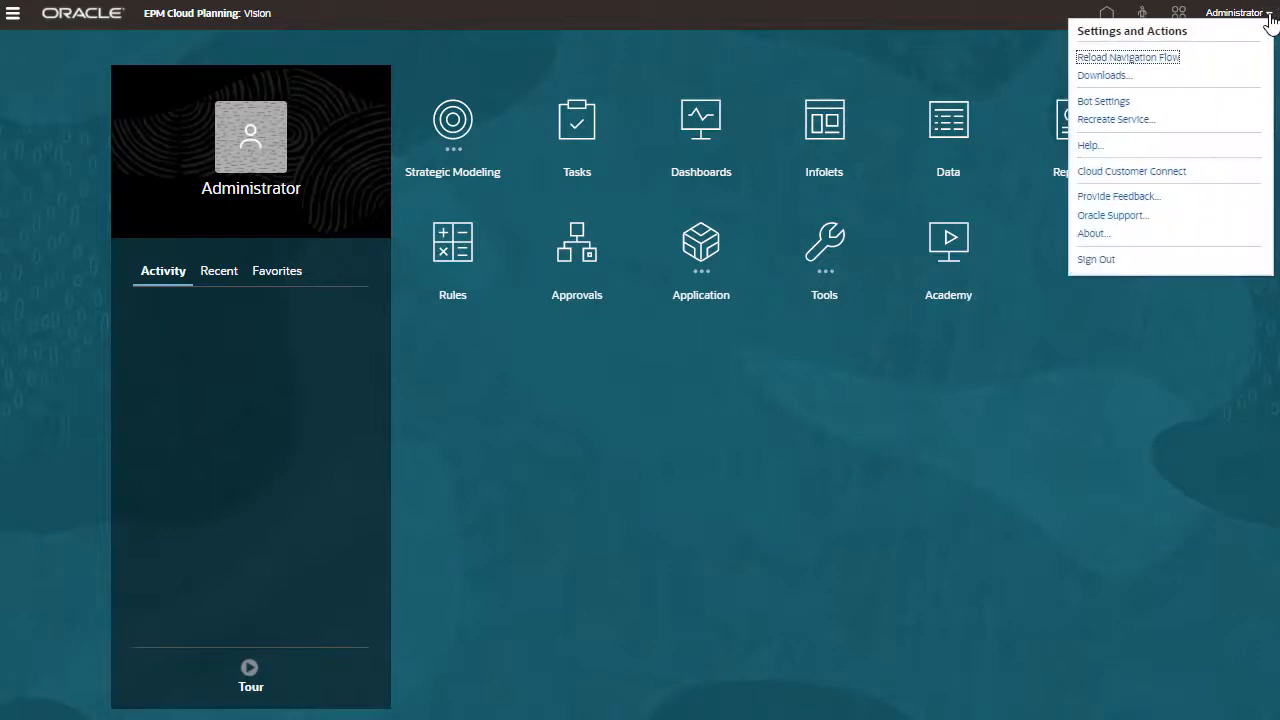